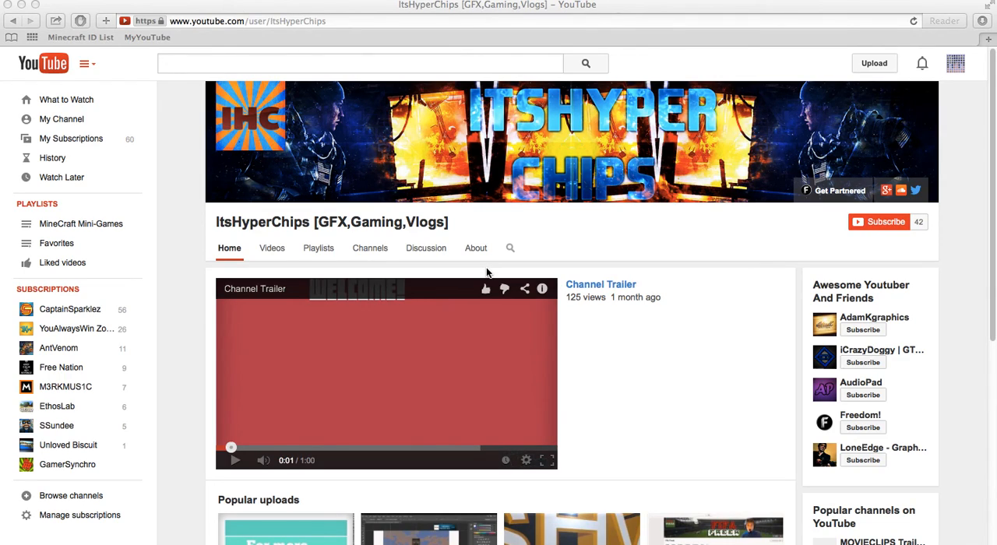
mouse_move(439, 288)
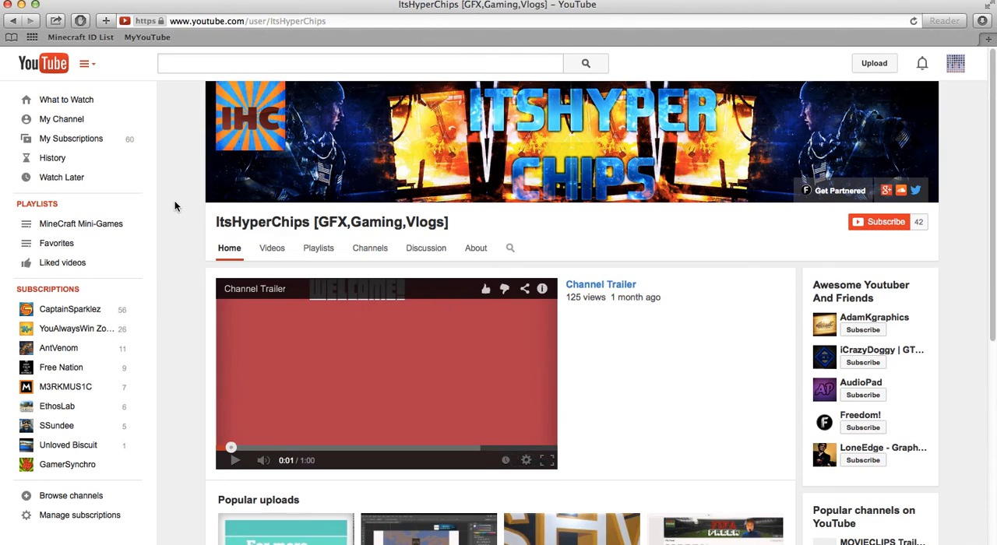
mouse_move(784, 367)
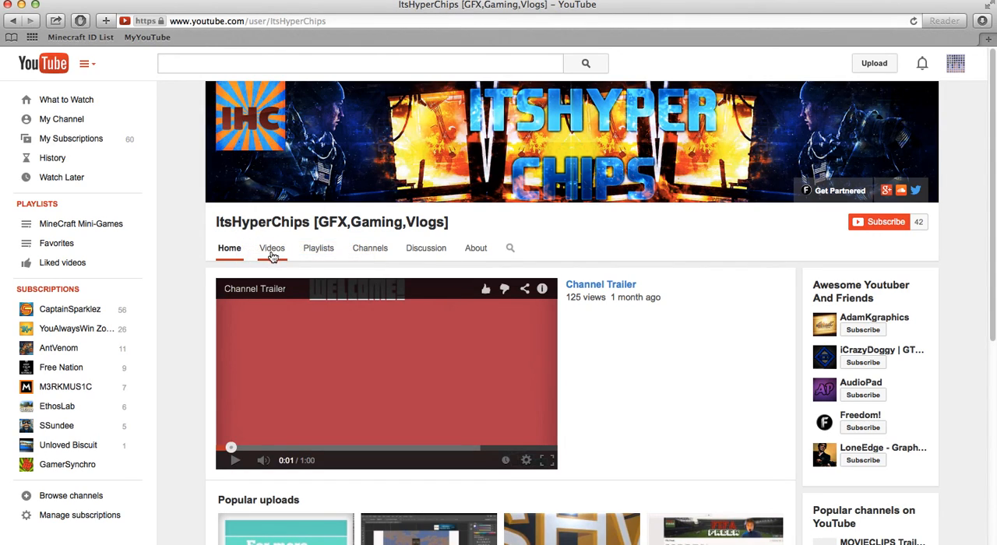
mouse_move(731, 270)
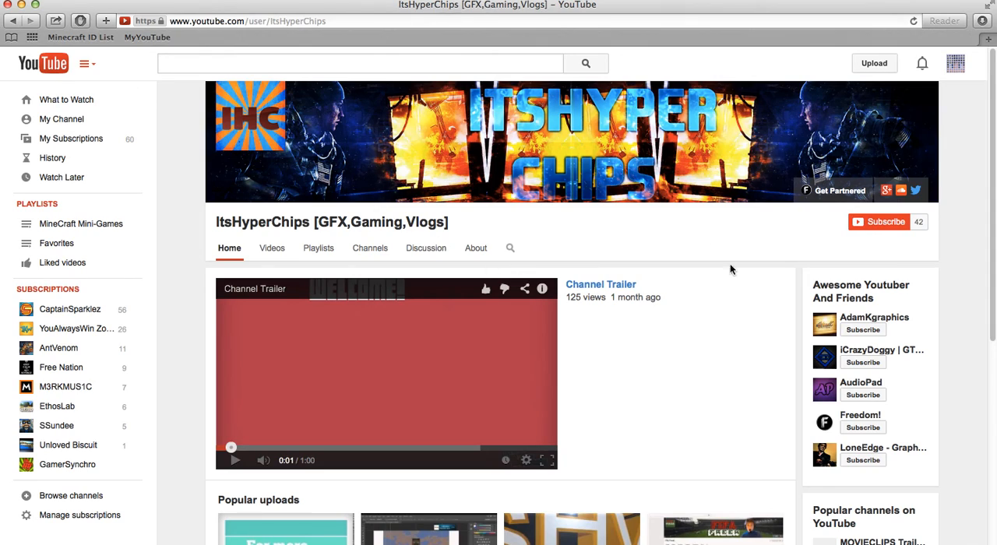
mouse_move(530, 375)
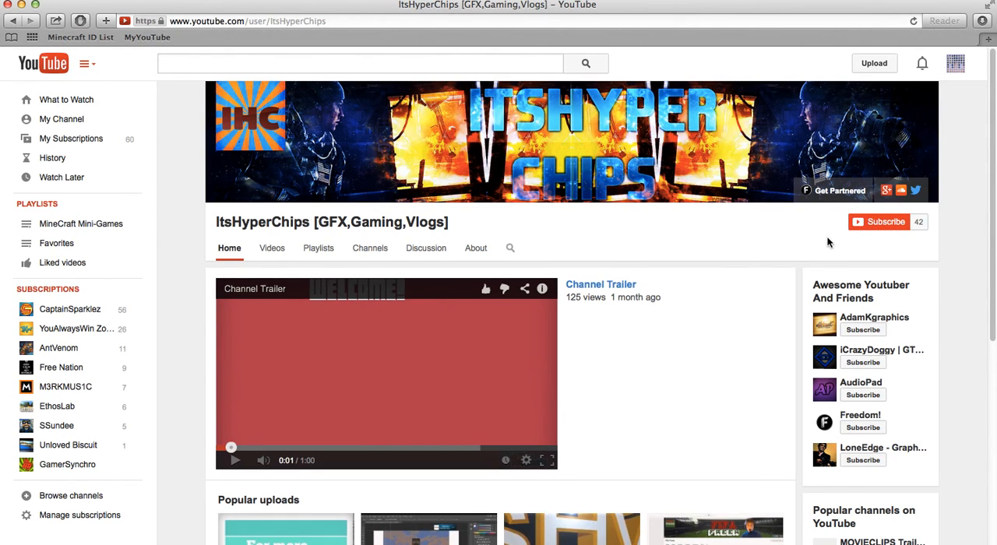
mouse_move(81, 224)
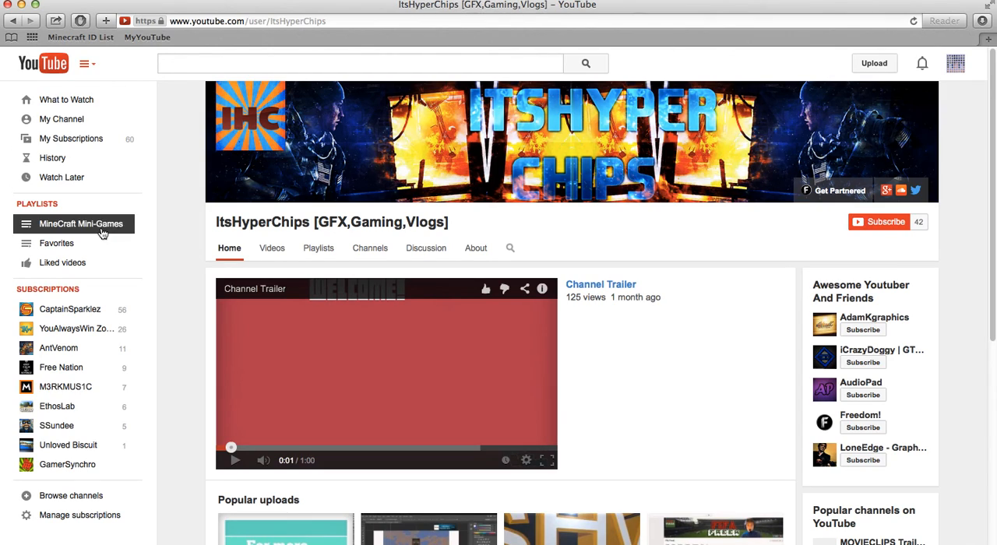
mouse_move(324, 212)
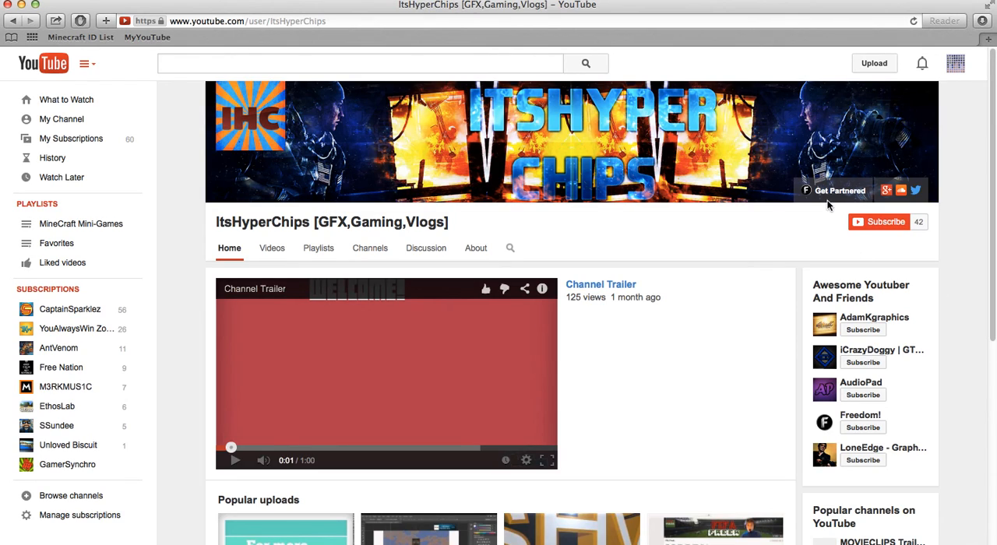
mouse_move(840, 191)
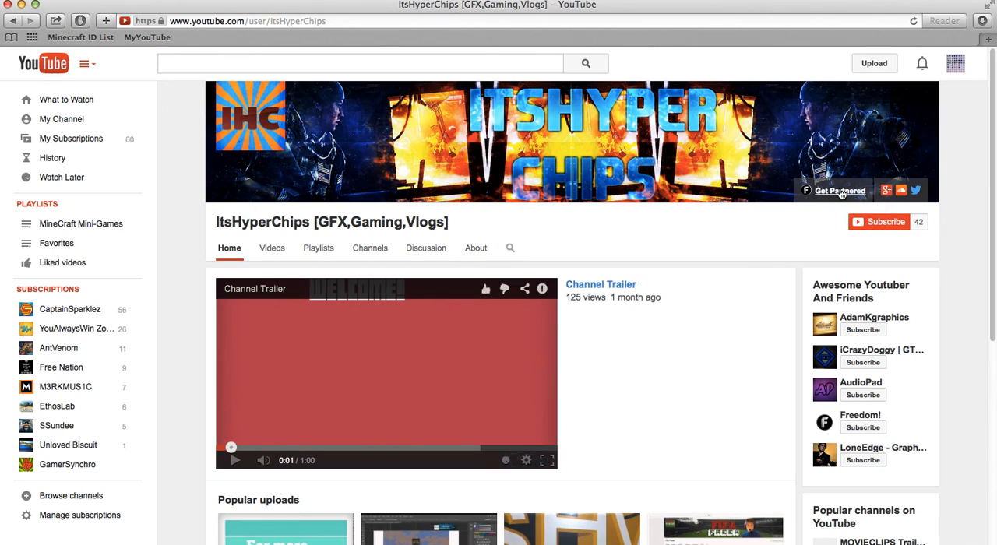
mouse_move(839, 191)
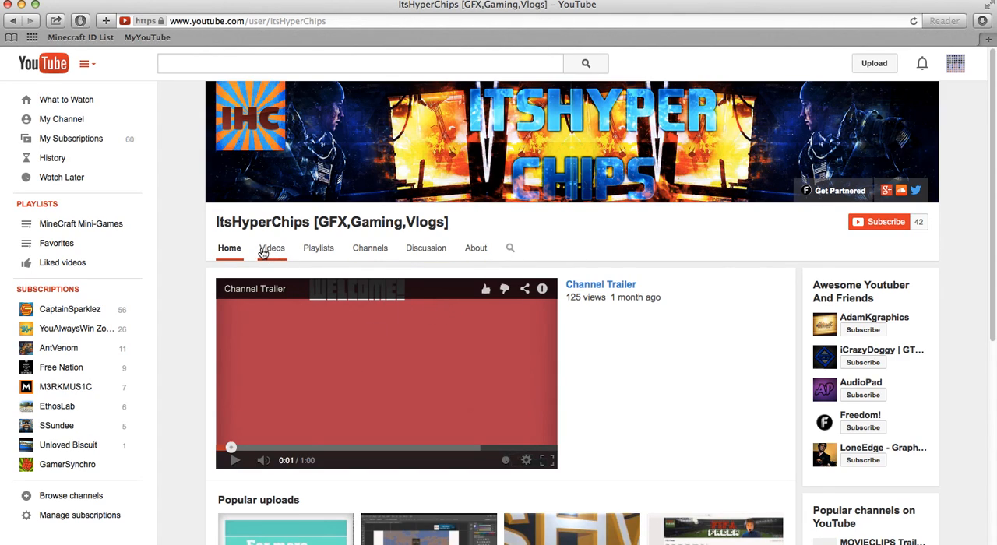
mouse_move(583, 132)
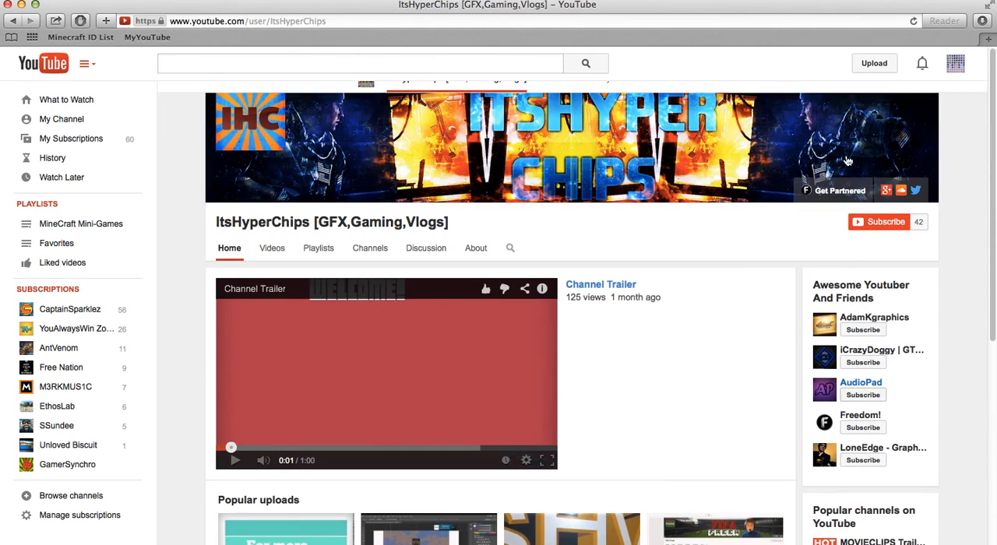
Step: Subscribe to ItsHyperChips, adding it to the top of the subscriptions list
click(883, 222)
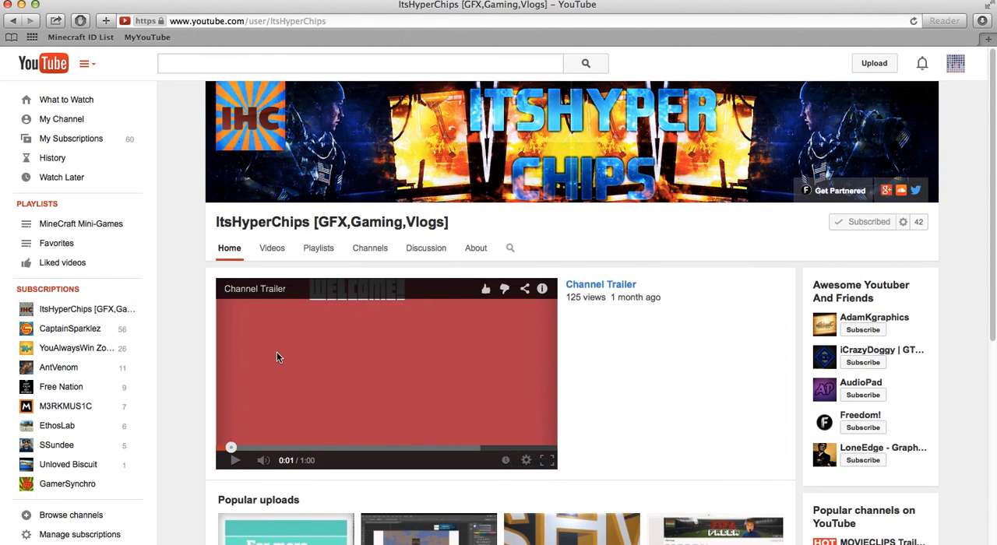
mouse_move(475, 248)
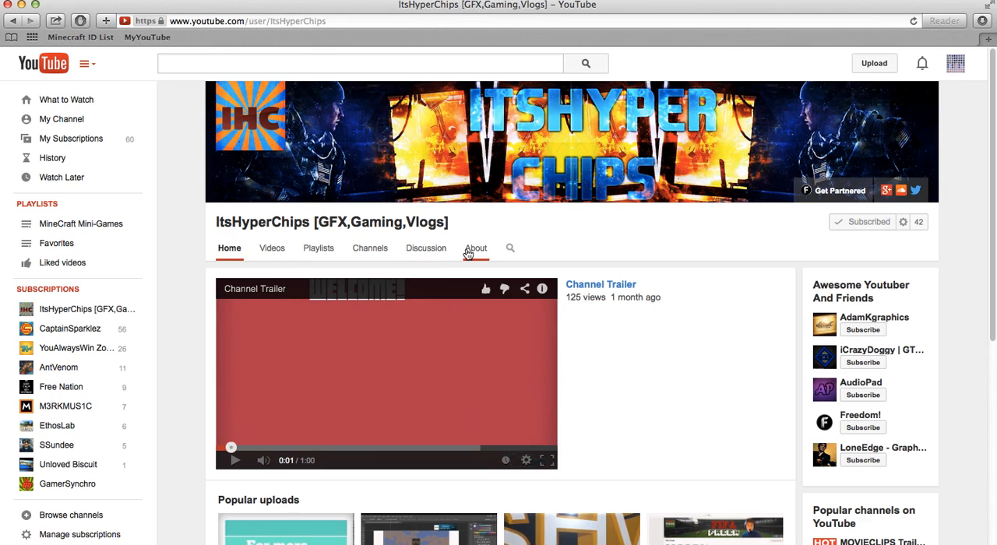
Step: View the ItsHyperChips About tab showing 42 subscribers and 410 views
click(476, 248)
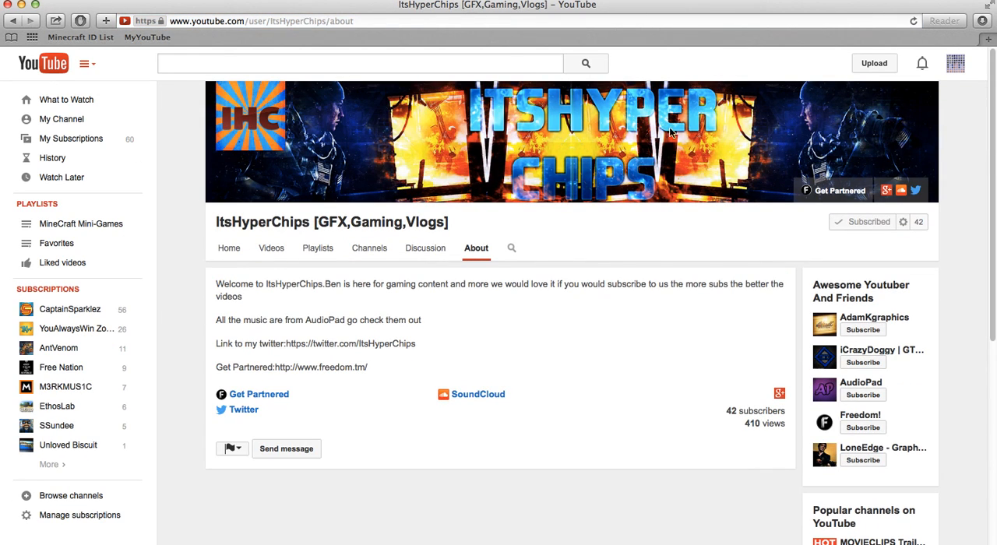
mouse_move(222, 170)
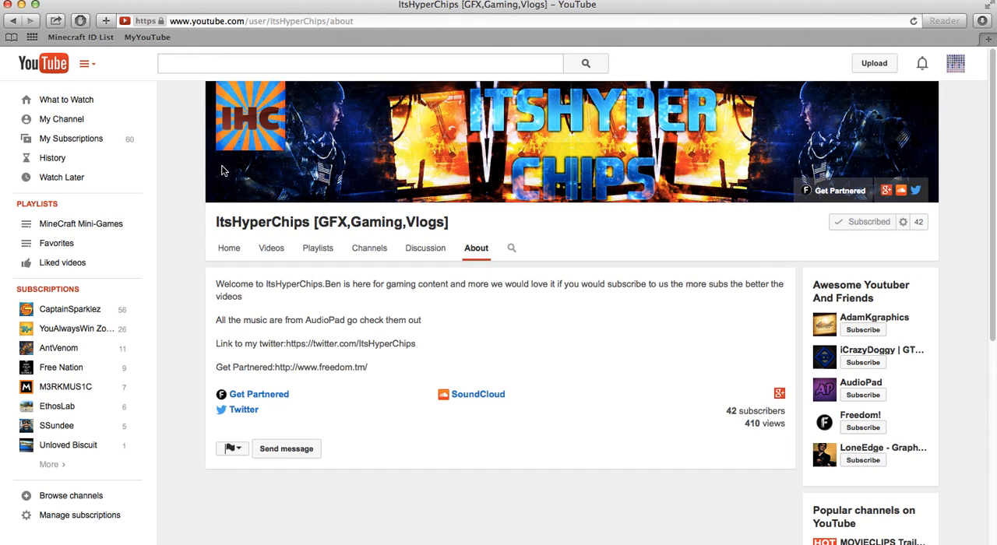
mouse_move(295, 148)
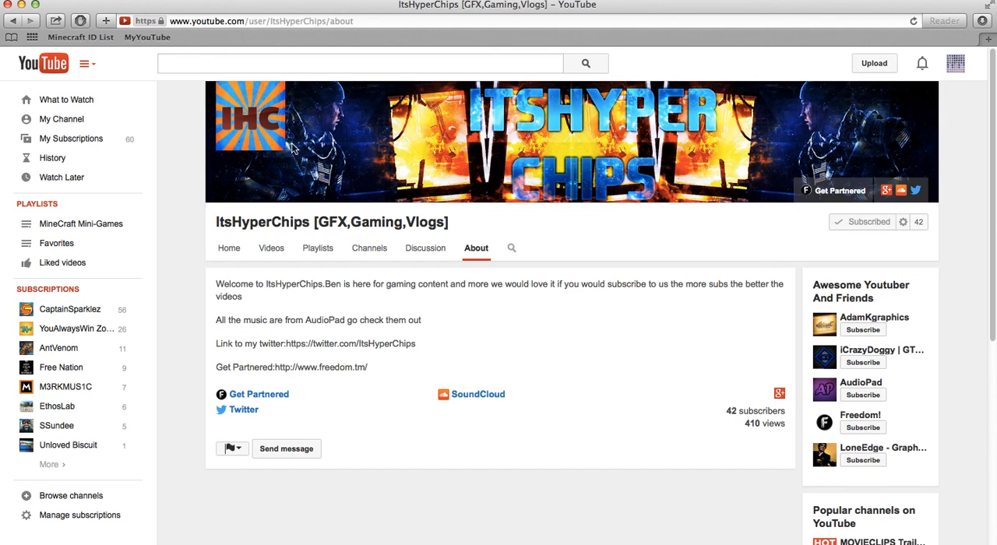
mouse_move(561, 170)
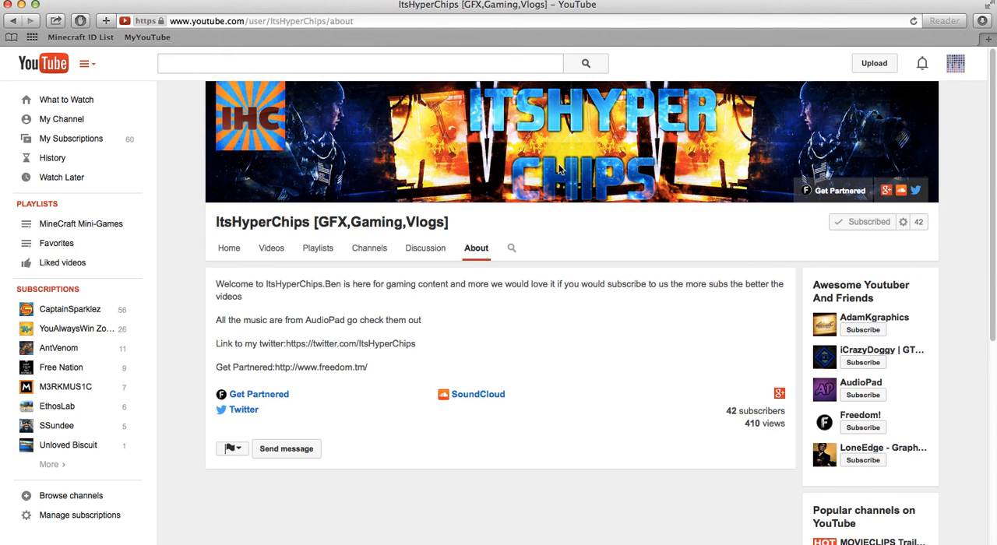
mouse_move(514, 193)
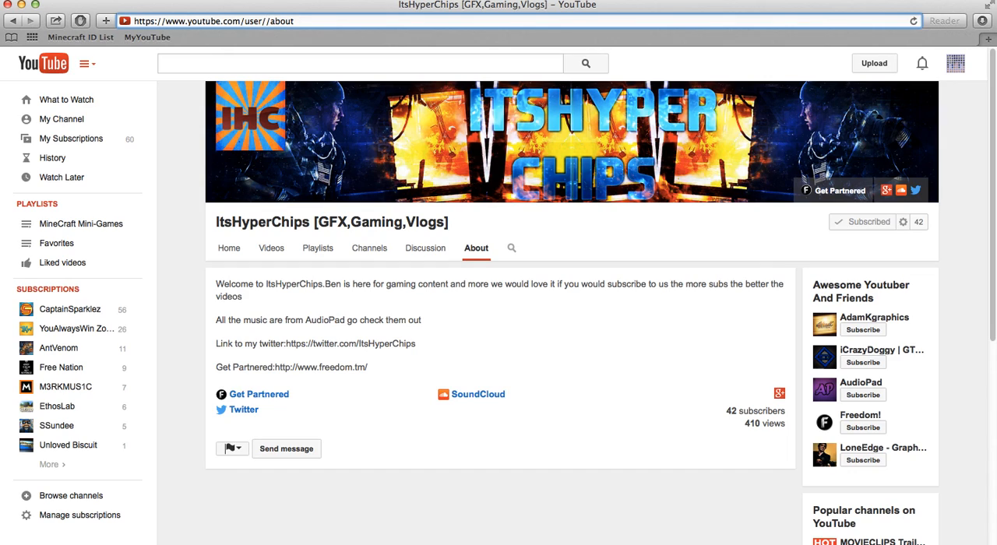
Step: Insert 'Gamer' into the About URL to load gamersynchro's About page
text(GamerSynchro)
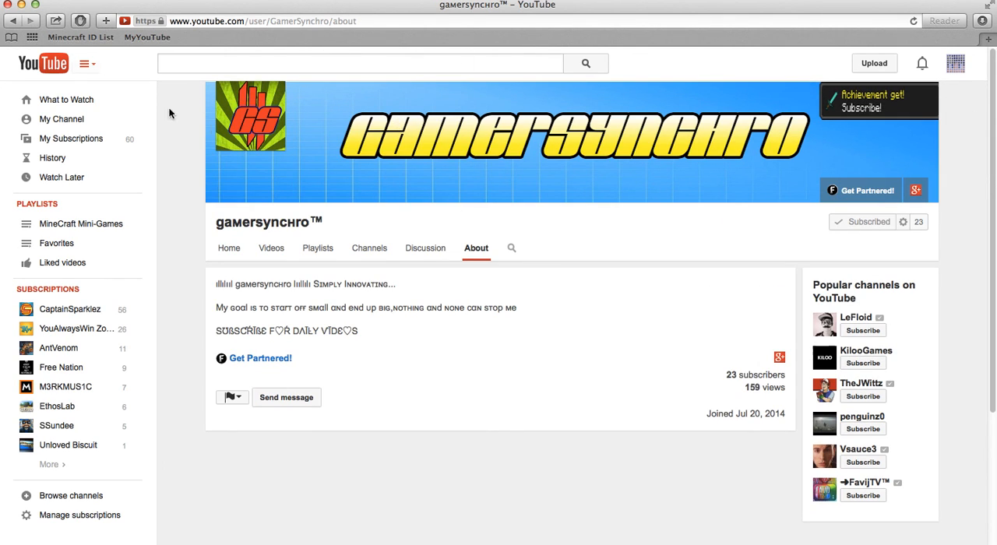
mouse_move(473, 105)
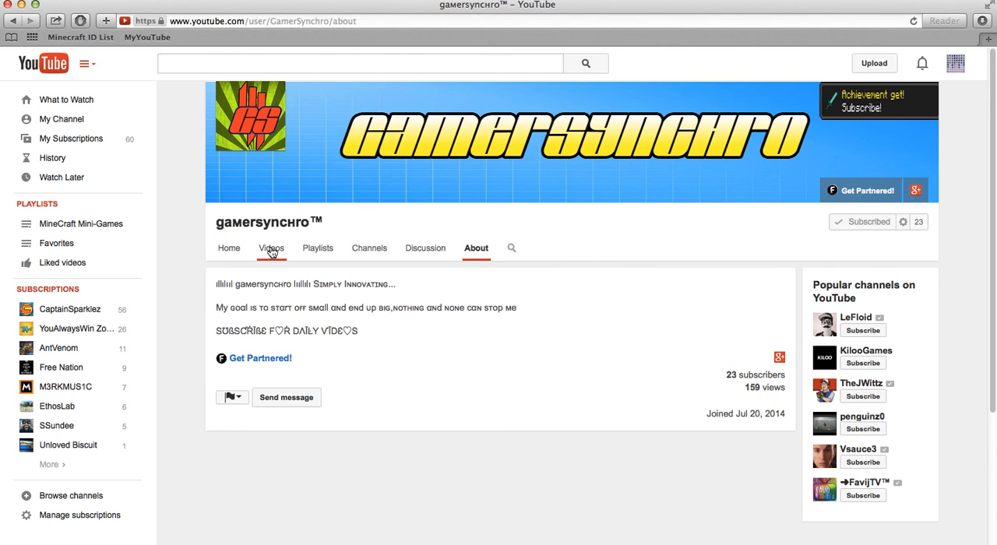
Step: View gamersynchro's Videos tab, then its Home page with featured video and uploads
click(271, 247)
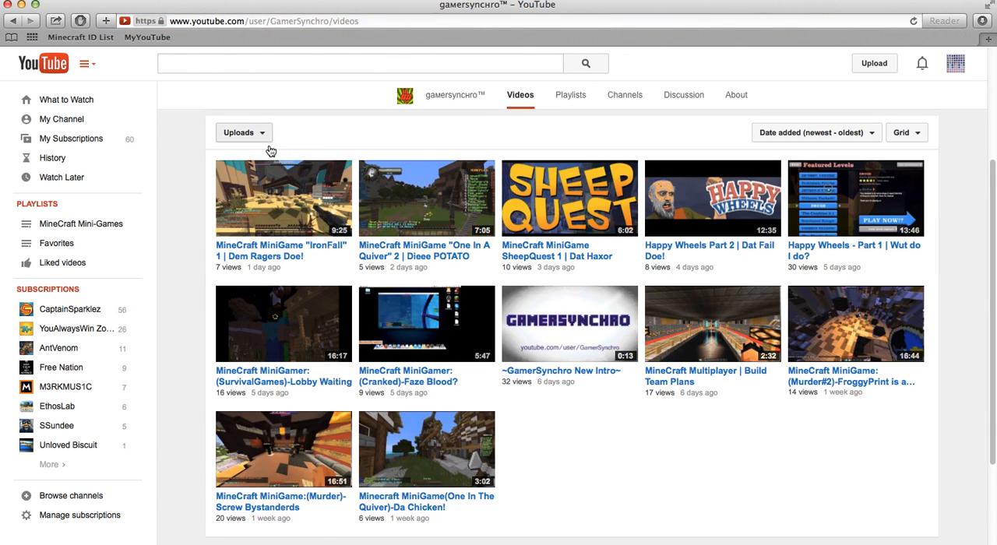
click(455, 95)
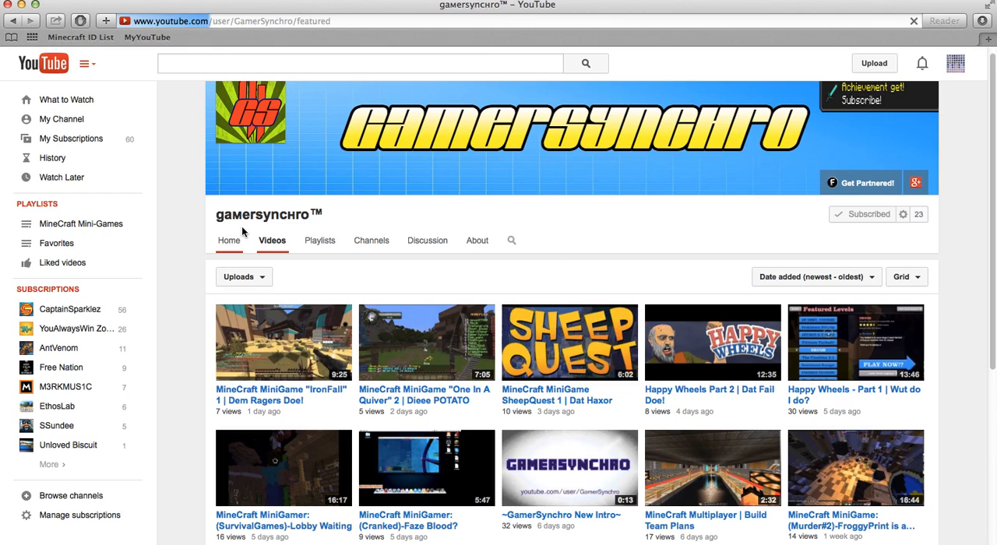
click(229, 240)
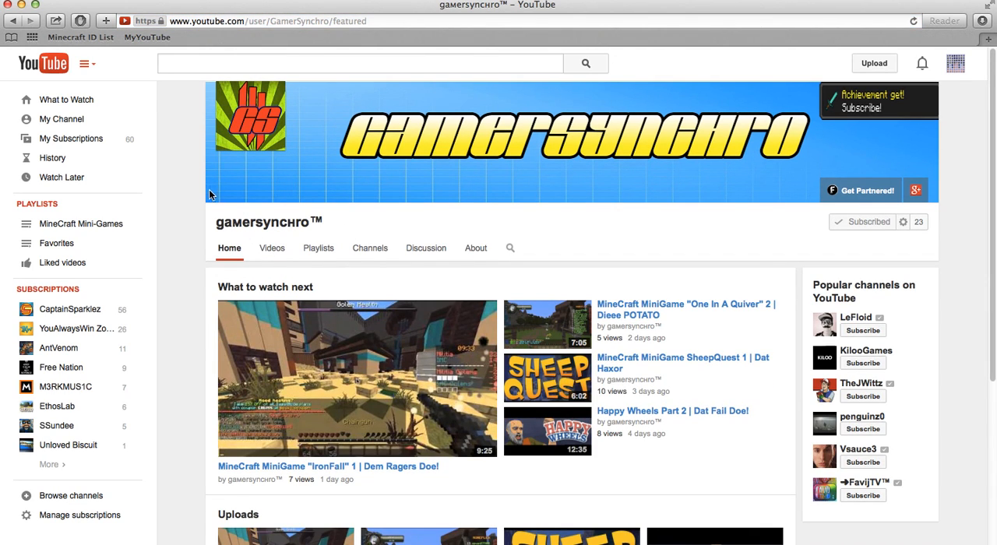
mouse_move(382, 163)
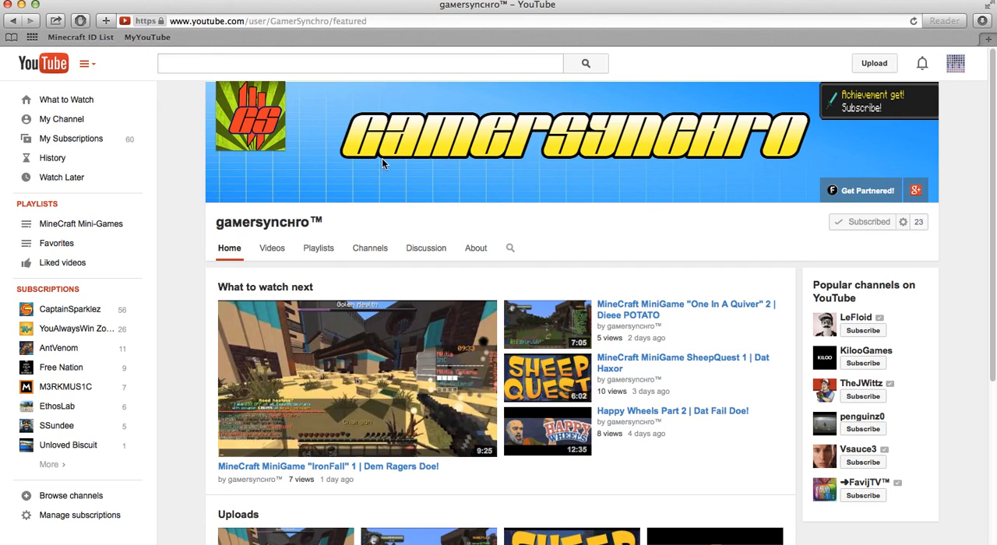